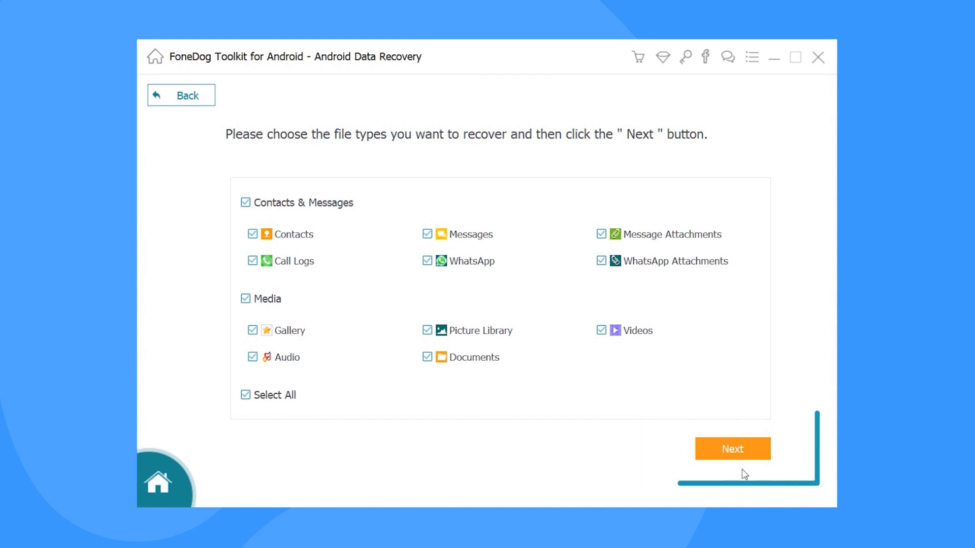
# - Continue with every contact, message and media file type selected for recovery
pyautogui.click(733, 449)
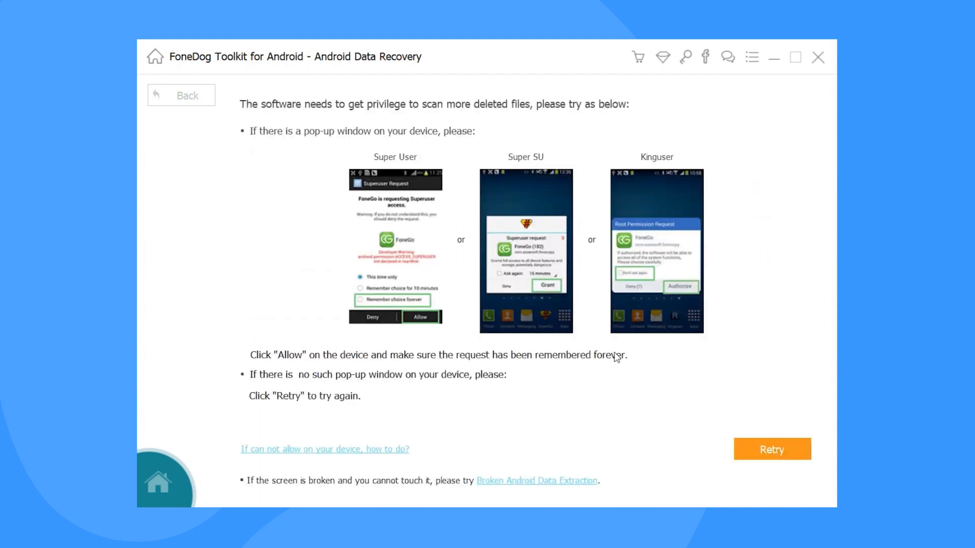
# - Rescan the Xiaomi phone, view Messages, and recover the 6046 found items to the output folder
pyautogui.click(771, 449)
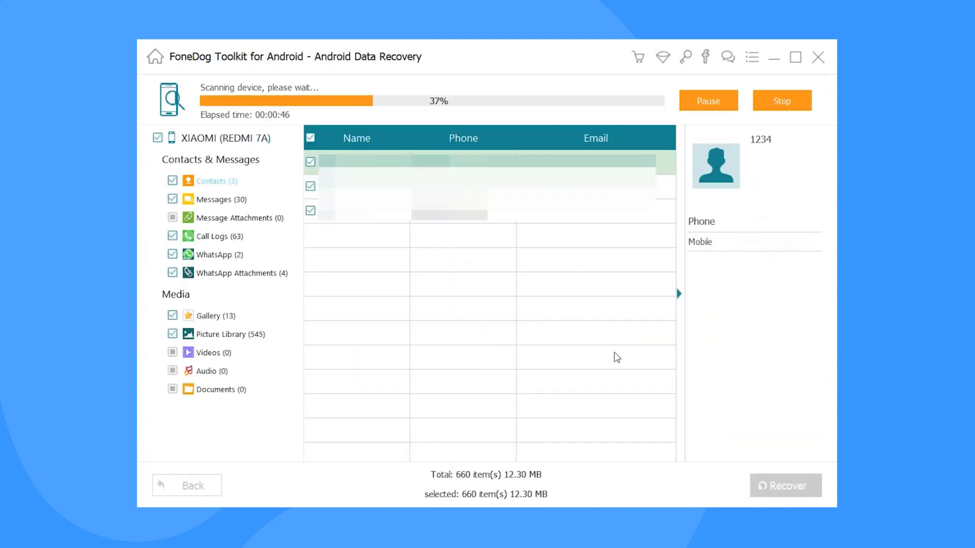
pyautogui.click(217, 148)
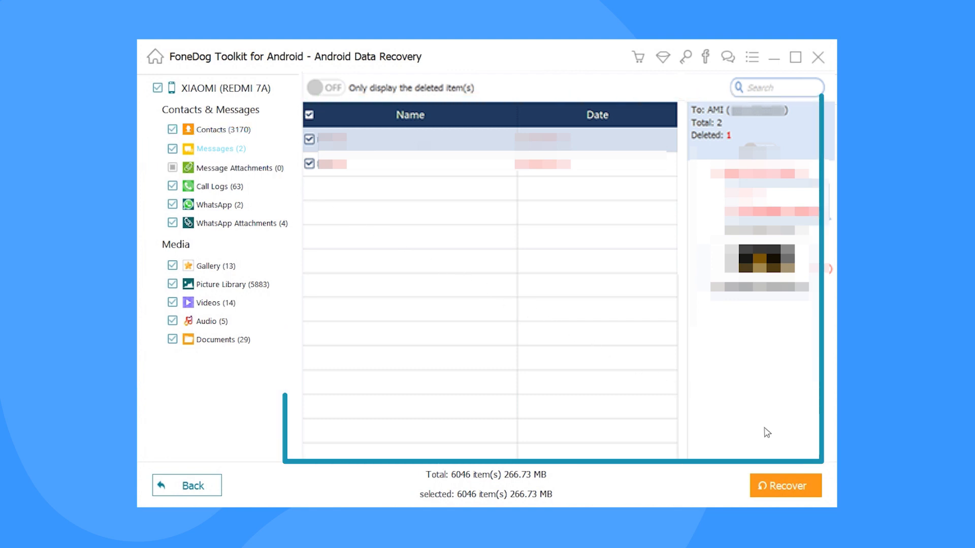
pyautogui.click(786, 486)
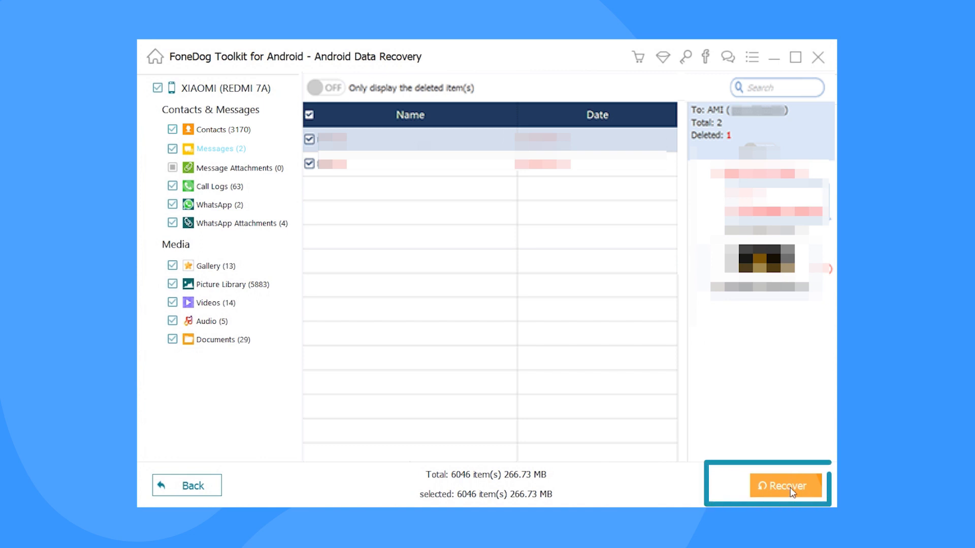
pyautogui.click(785, 486)
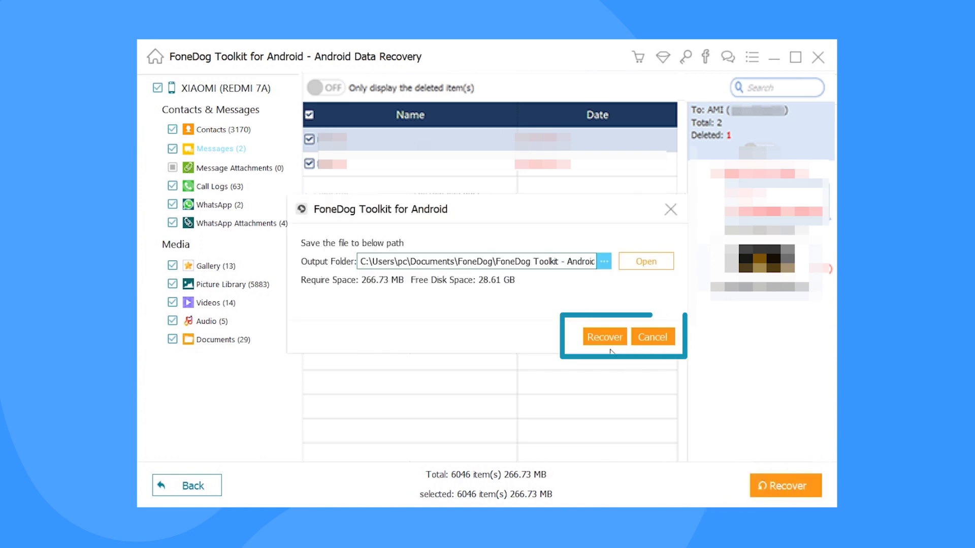
pyautogui.click(605, 336)
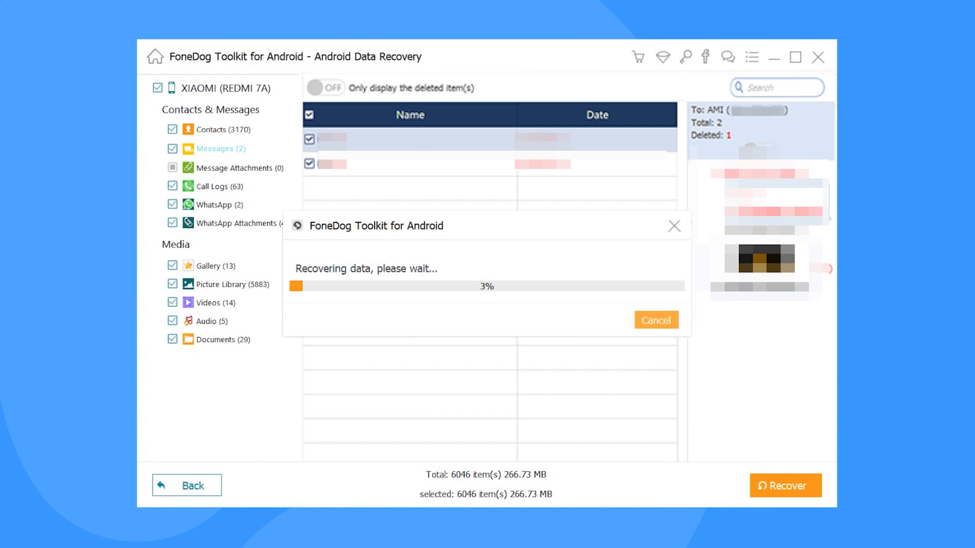